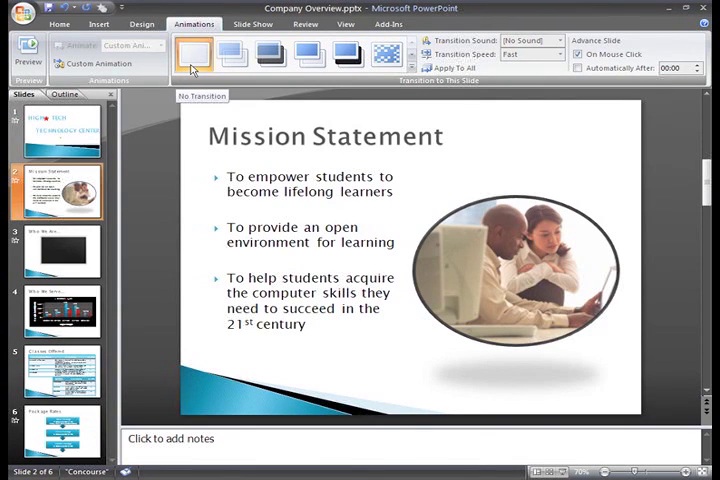
Step: Preview a few transition thumbnails, then expand the gallery to show every transition effect
click(234, 55)
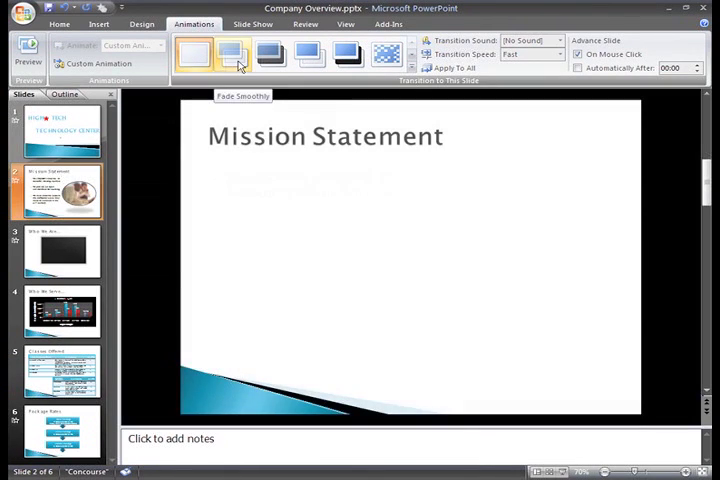
mouse_move(271, 55)
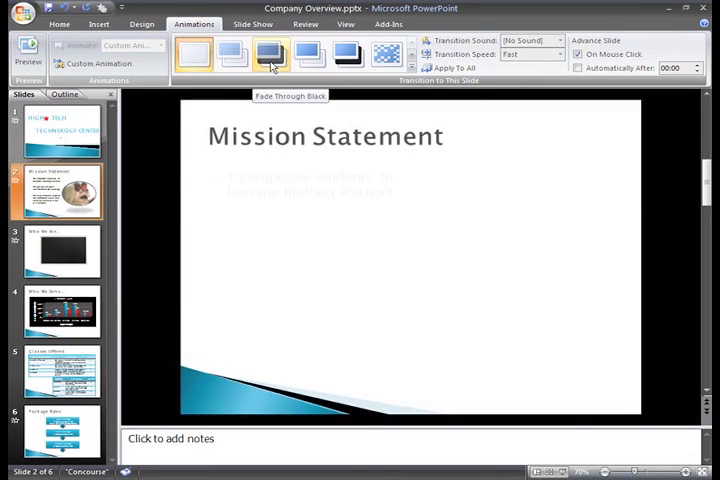
mouse_move(310, 55)
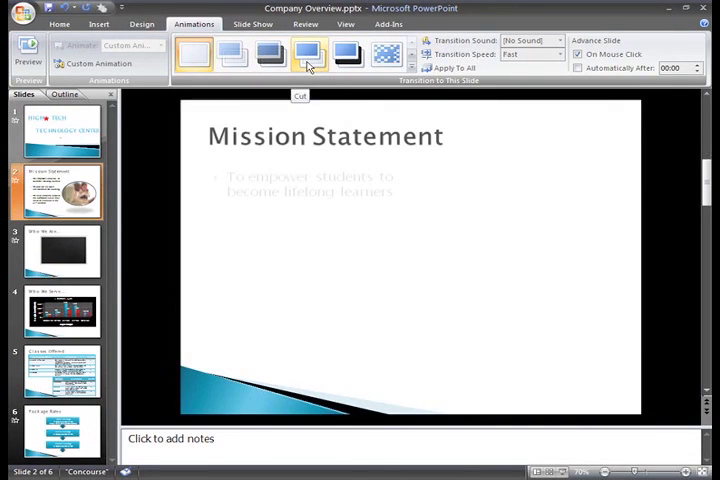
click(347, 55)
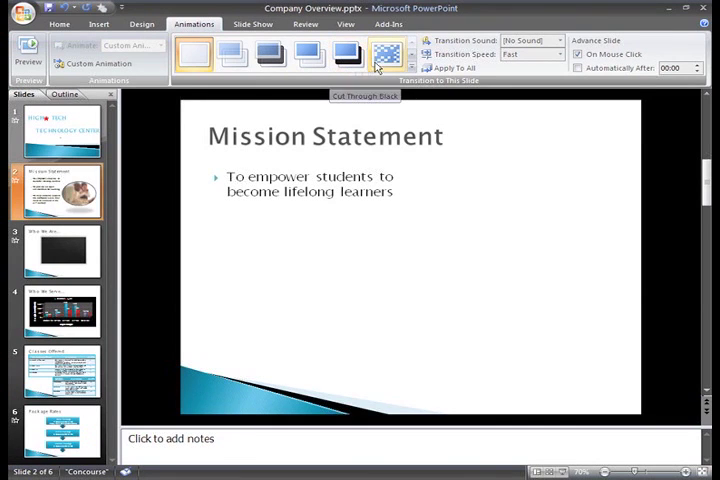
click(411, 43)
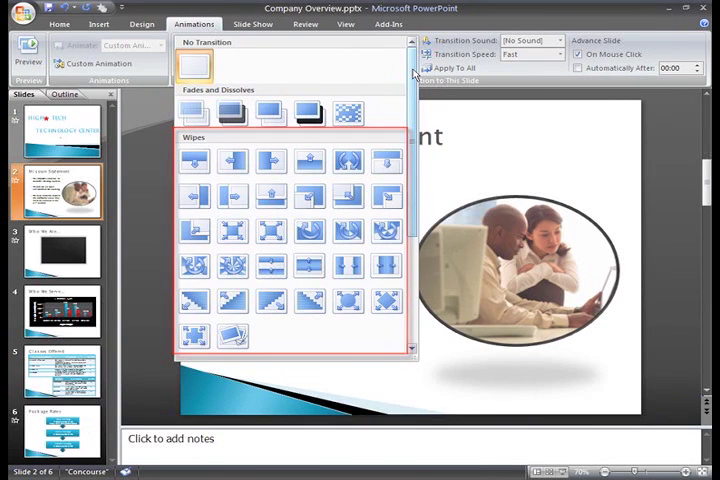
Step: Scroll through the expanded gallery past Comb and Random Bars and apply one to the slide
scroll(down, 3)
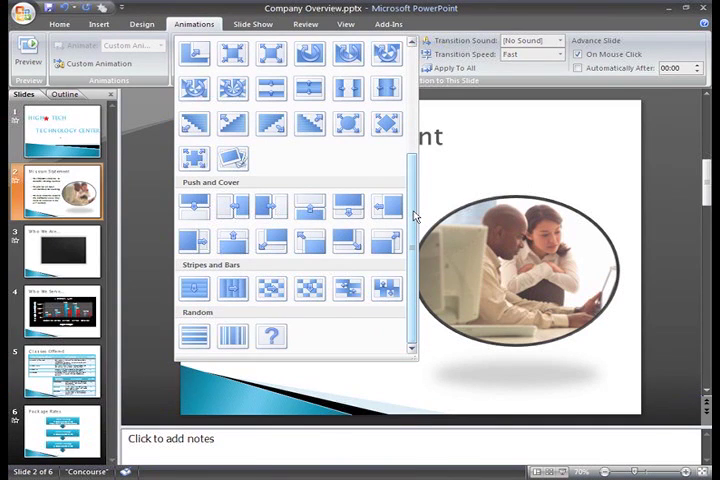
mouse_move(386, 289)
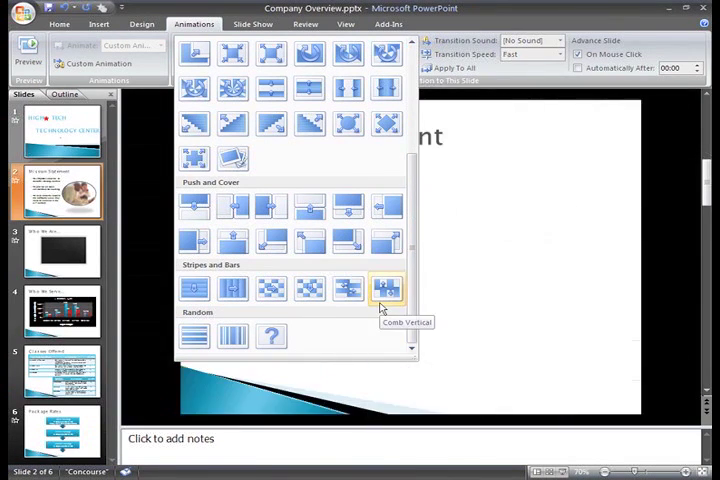
mouse_move(233, 336)
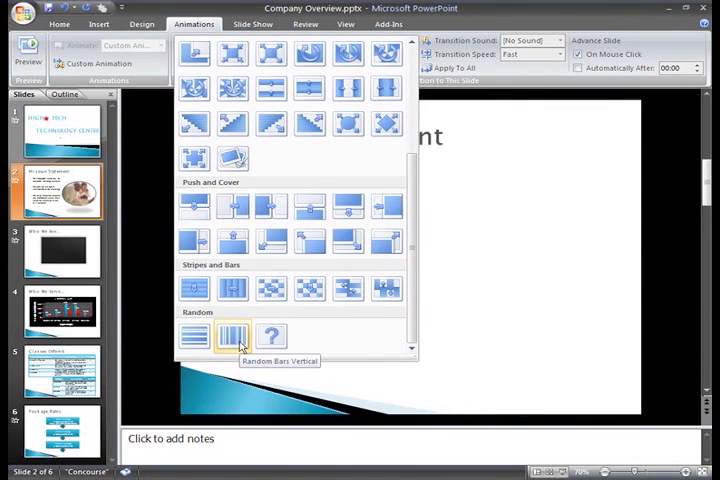
mouse_move(194, 335)
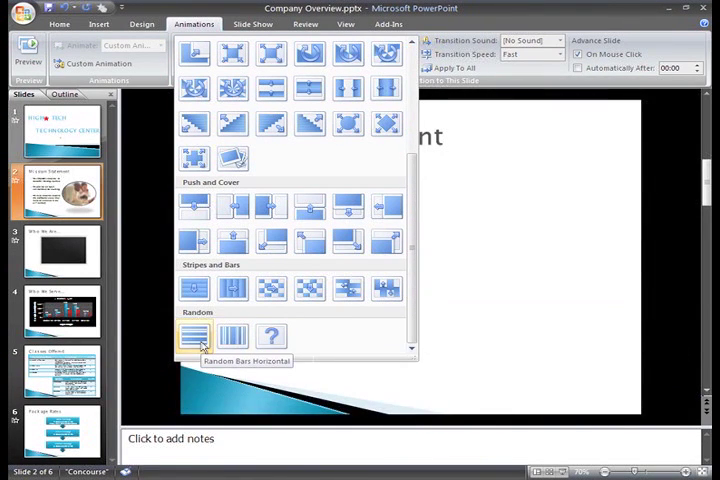
click(194, 335)
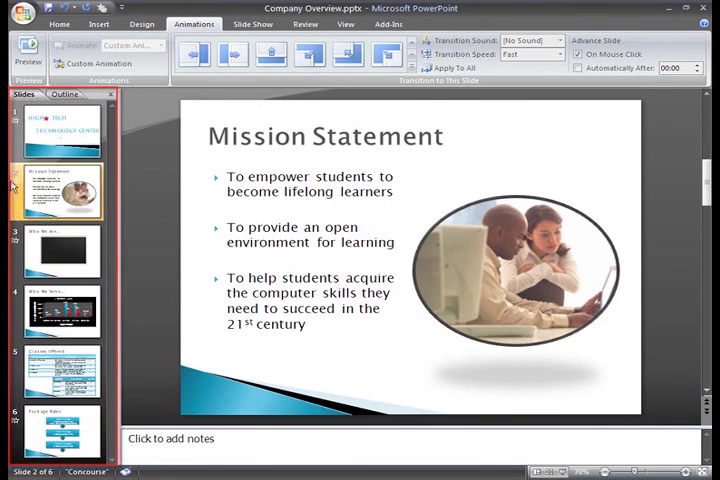
mouse_move(16, 245)
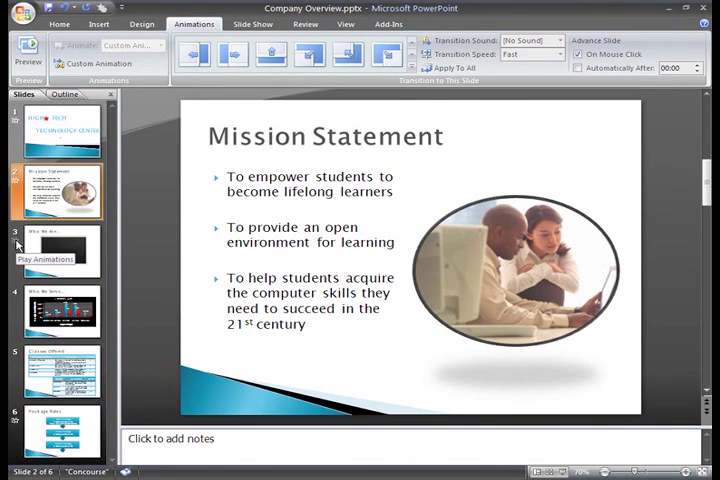
mouse_move(18, 452)
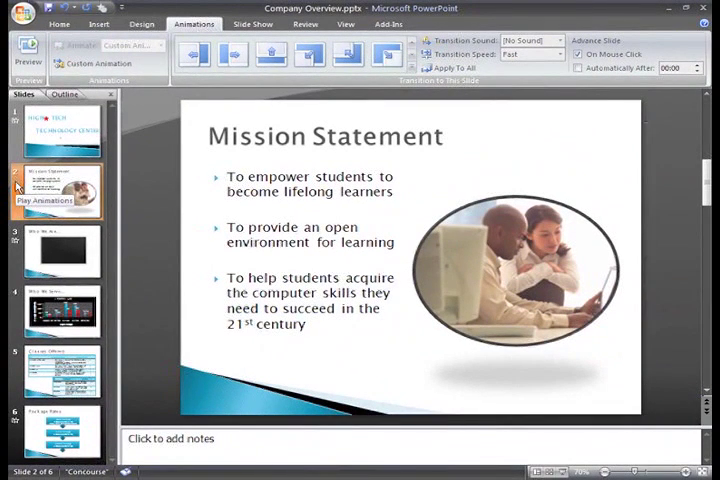
click(57, 200)
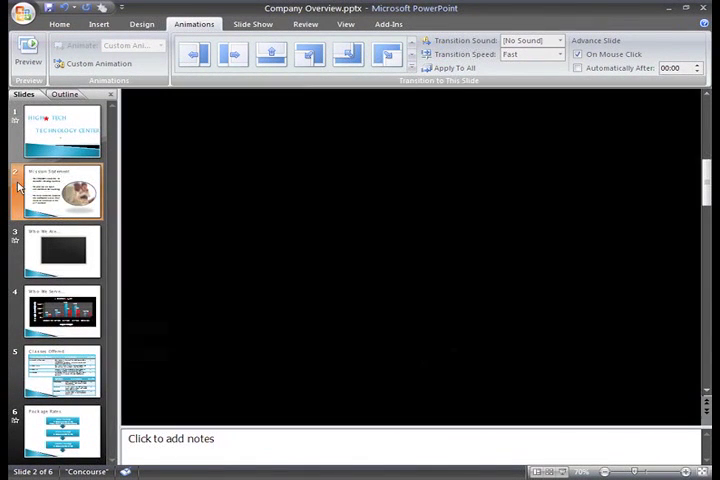
click(57, 190)
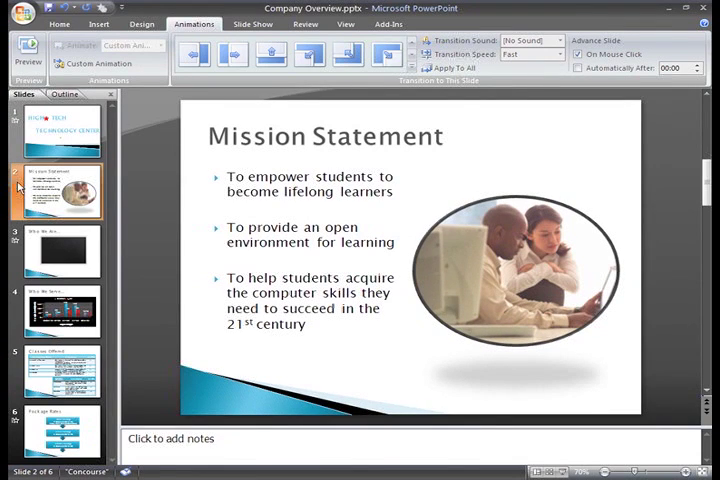
mouse_move(149, 270)
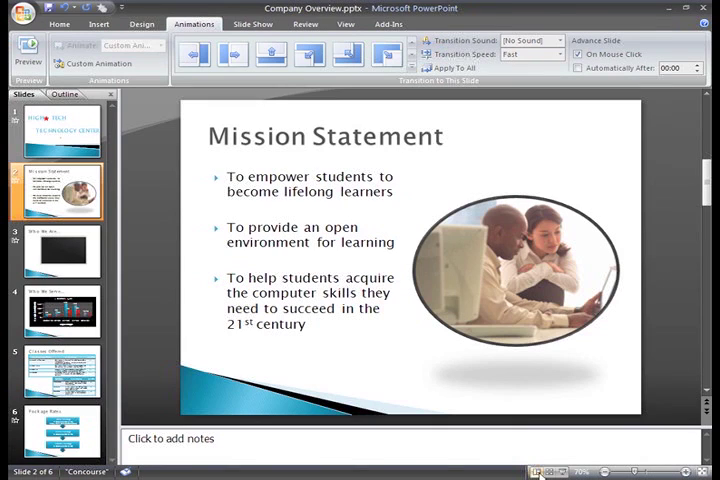
Step: Select the HIGH TECH title slide and apply the Dissolve transition to it
click(60, 130)
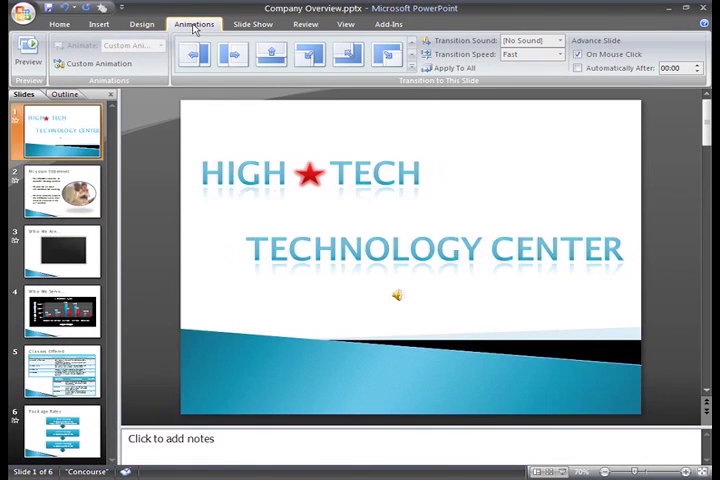
click(385, 55)
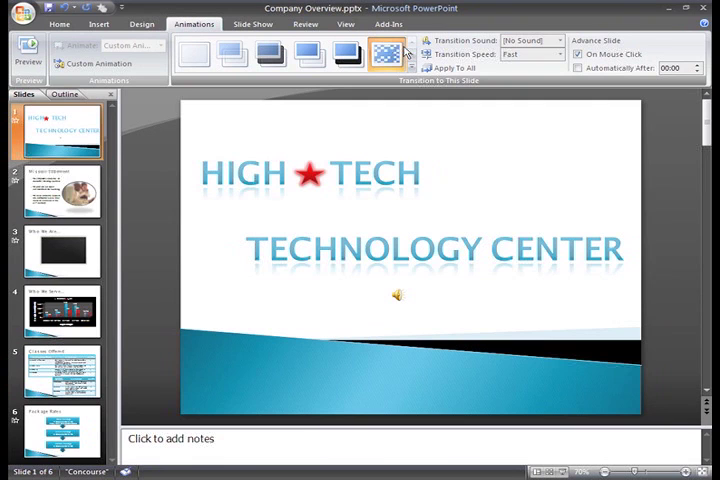
click(385, 53)
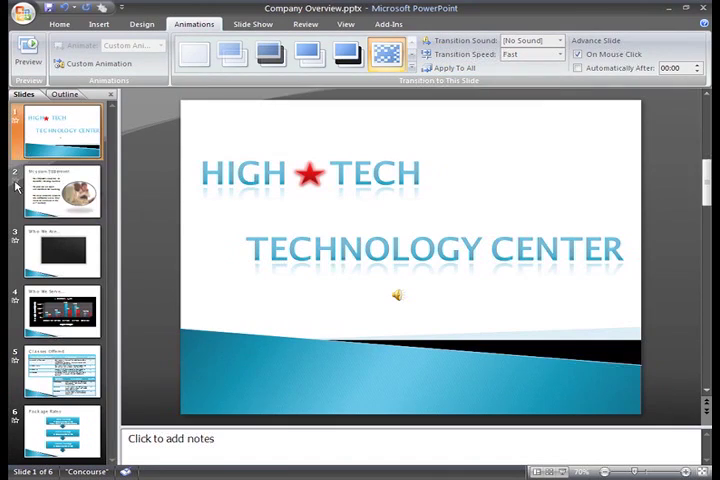
Step: Preview the transitions on the Who We Are, Who We Serve and Classes Offered slides
click(55, 250)
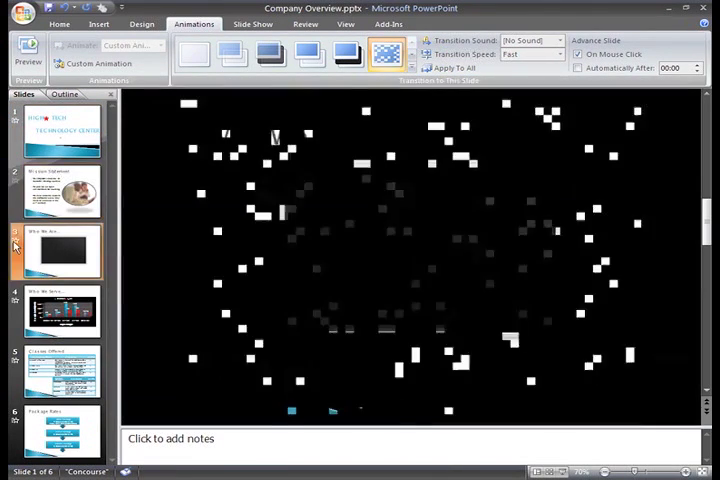
click(60, 312)
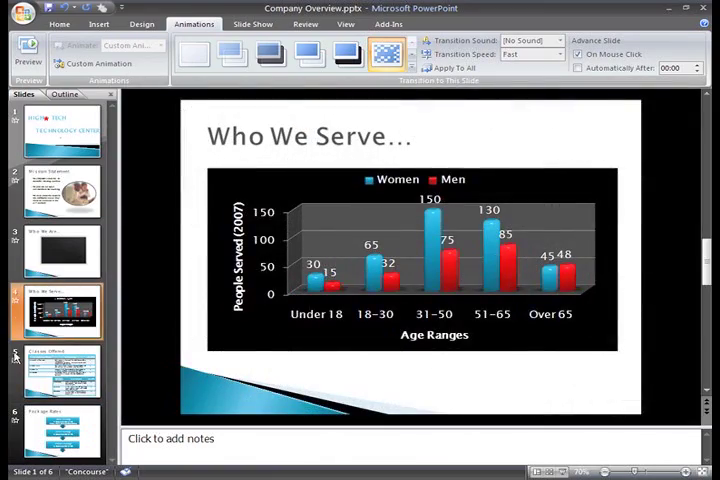
click(62, 372)
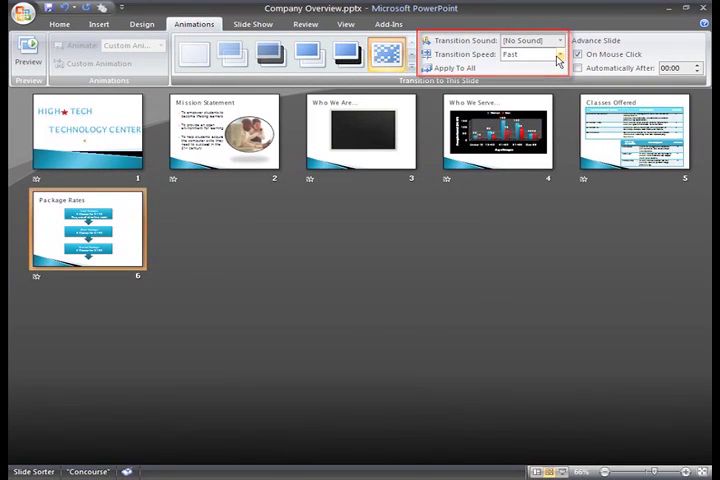
Step: Set the transition speed to Slow and return to Normal view
click(557, 54)
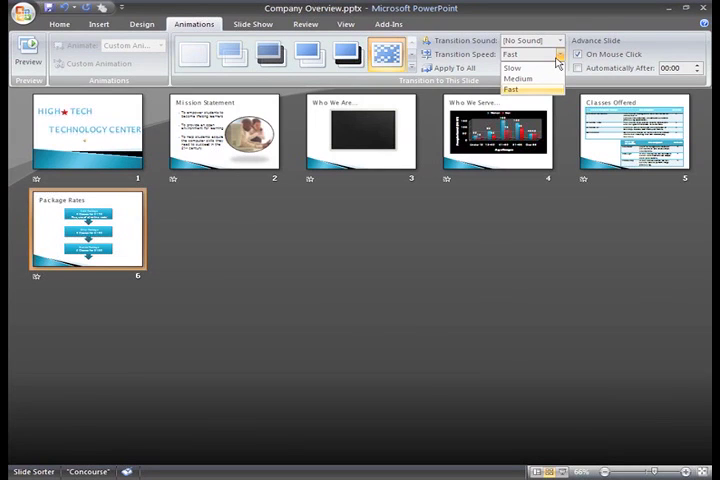
click(513, 68)
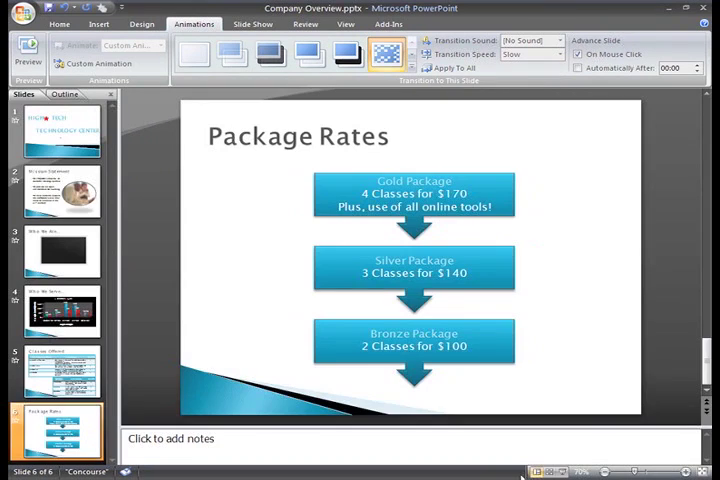
click(28, 50)
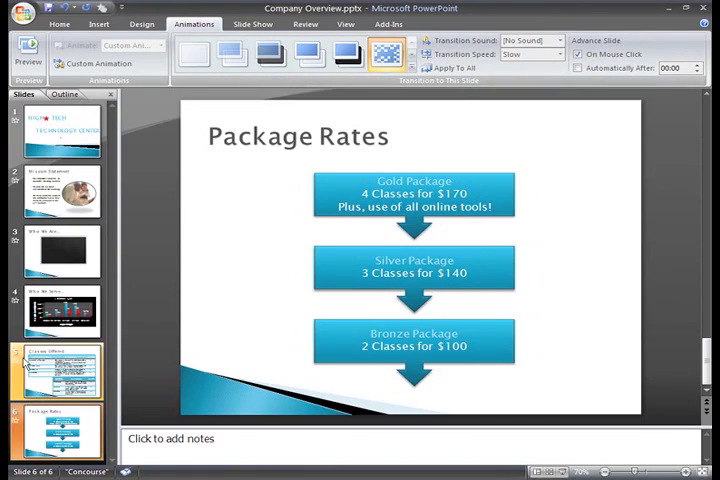
Step: Replay the transitions on Classes Offered, Who We Are and Mission Statement slides
click(60, 370)
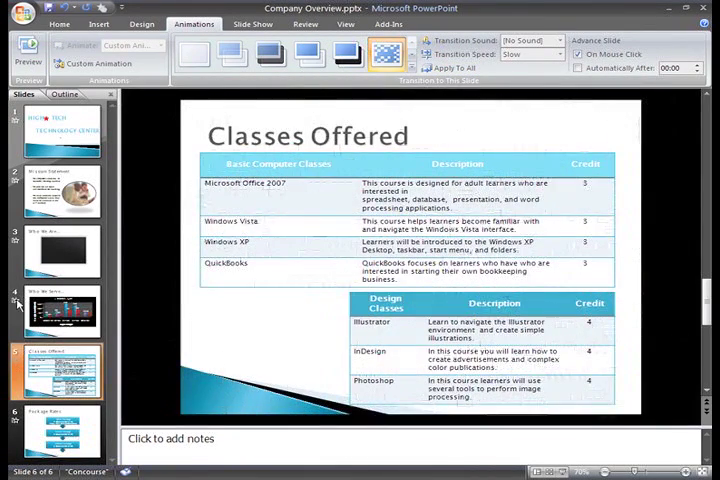
click(62, 251)
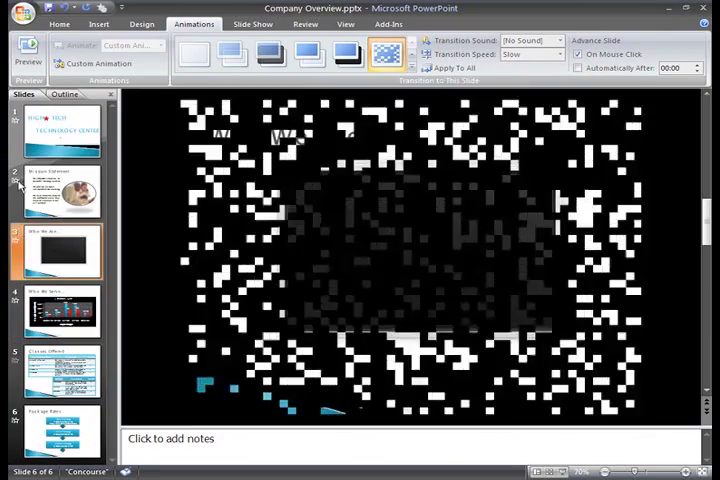
click(60, 190)
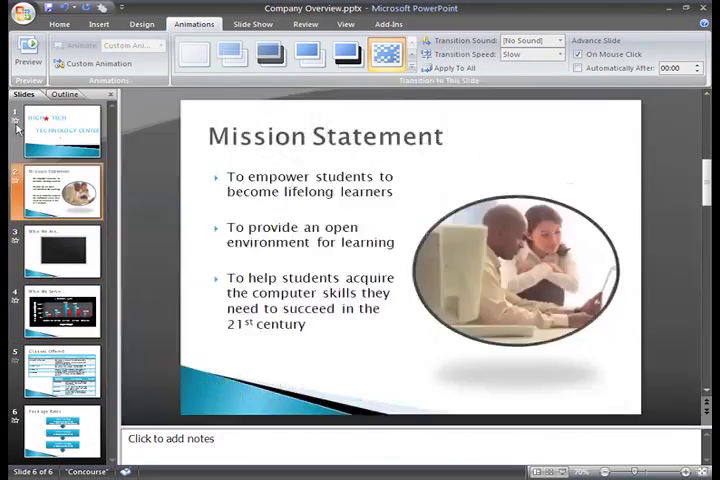
Step: Give the HIGH TECH title slide the Fade Smoothly transition, then move to Who We Serve
click(57, 130)
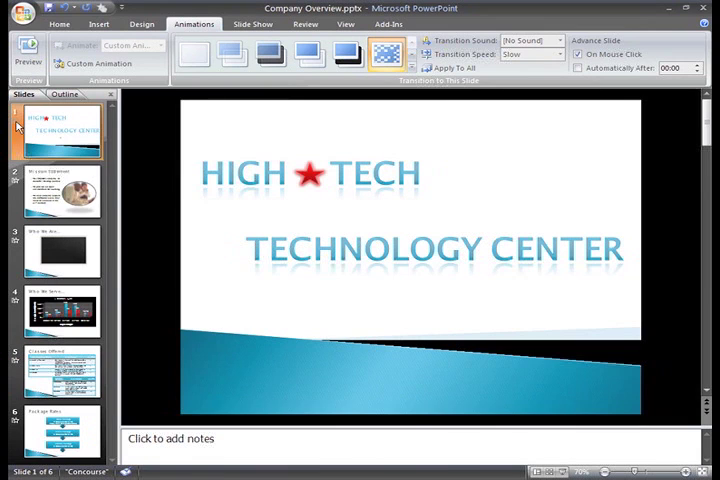
click(231, 53)
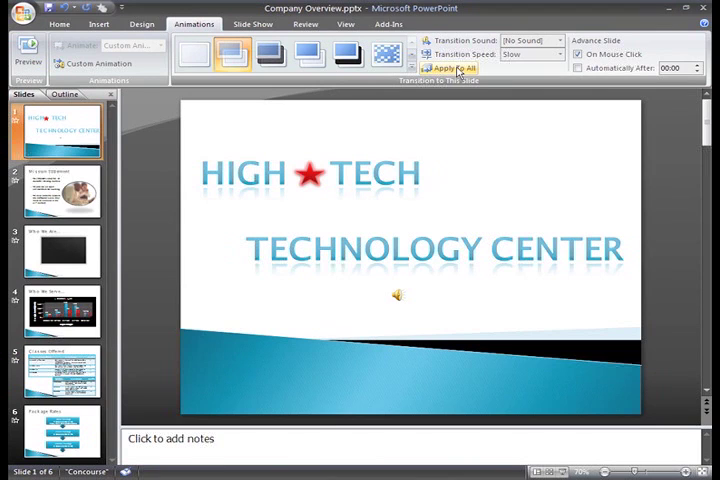
click(58, 312)
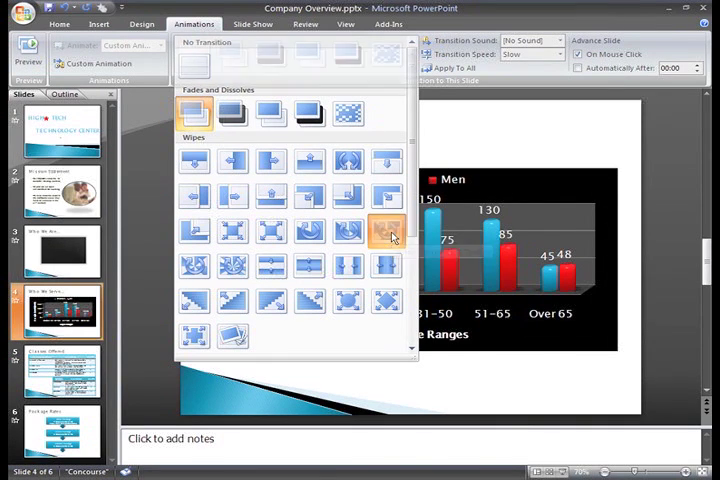
Step: Give the chart slide a new transition and the Package Rates slide Wipe Down
click(385, 230)
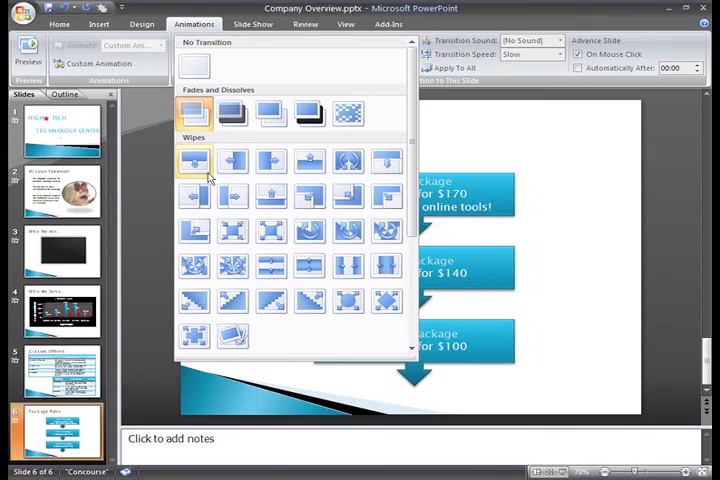
click(193, 161)
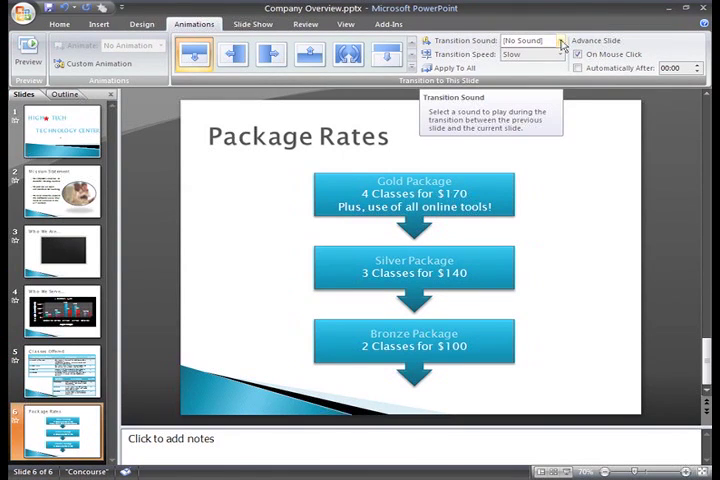
click(563, 41)
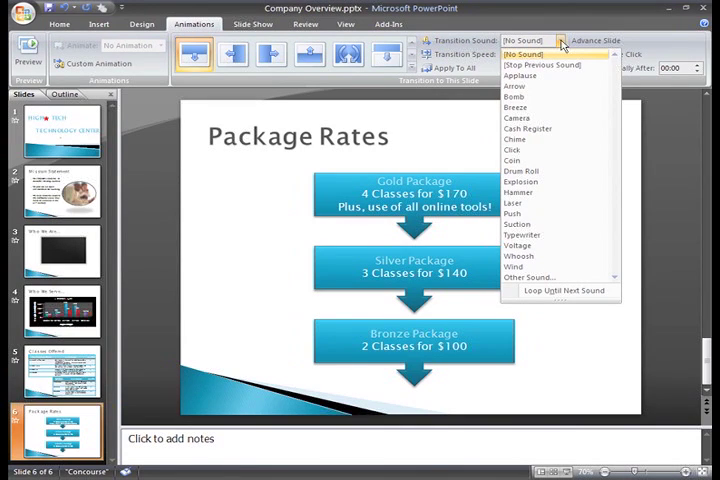
click(531, 41)
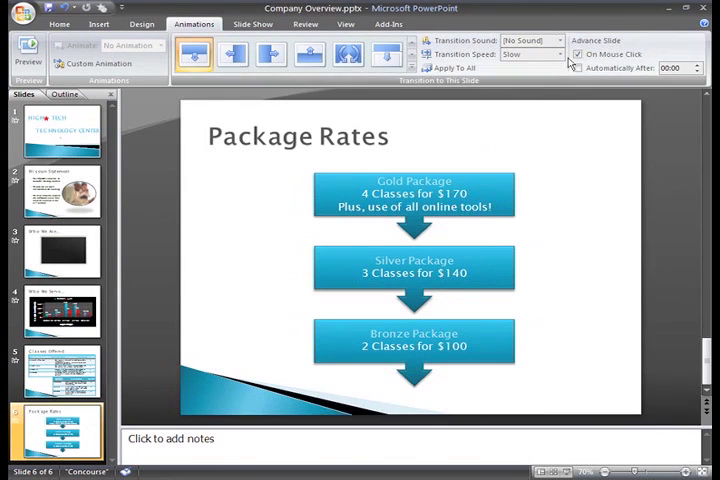
Step: Choose Cash Register from the Transition Sound list for the Package Rates slide
click(563, 40)
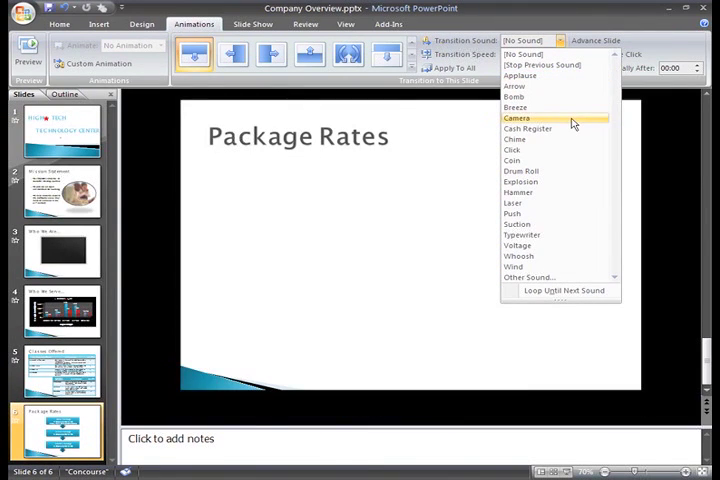
mouse_move(575, 207)
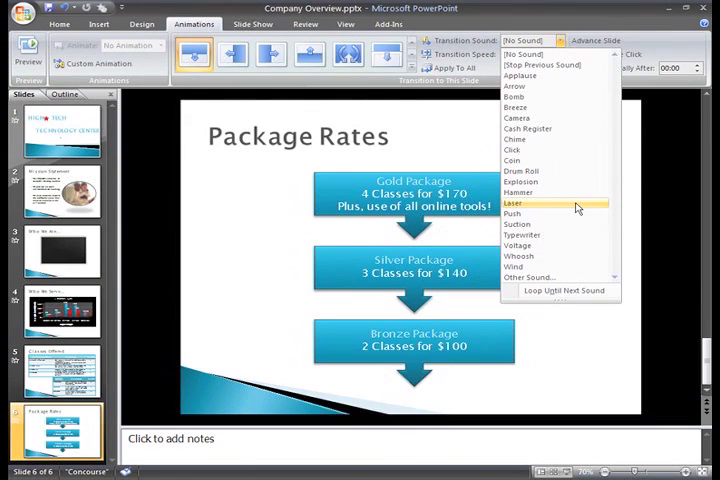
click(511, 213)
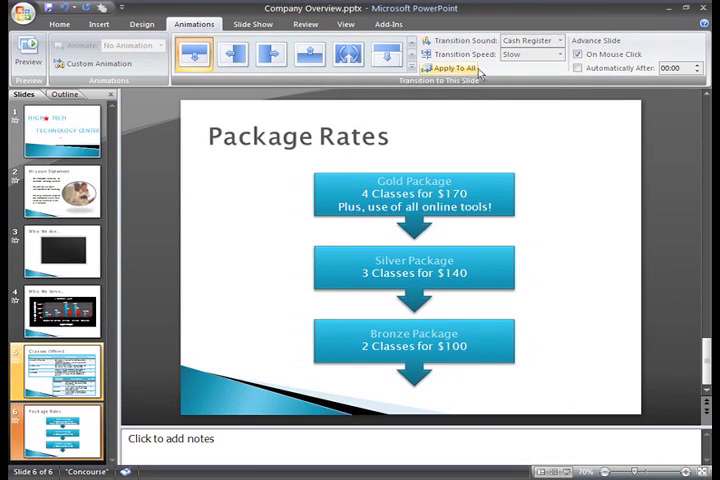
mouse_move(455, 68)
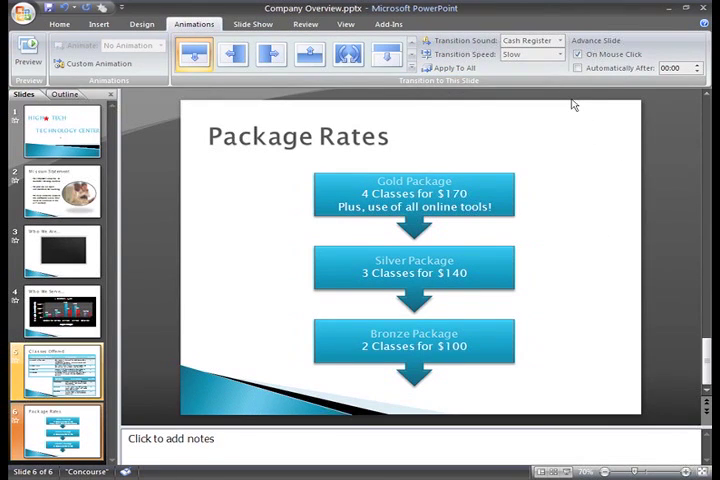
Step: Set the Package Rates slide's Transition Sound back to [No Sound]
click(568, 40)
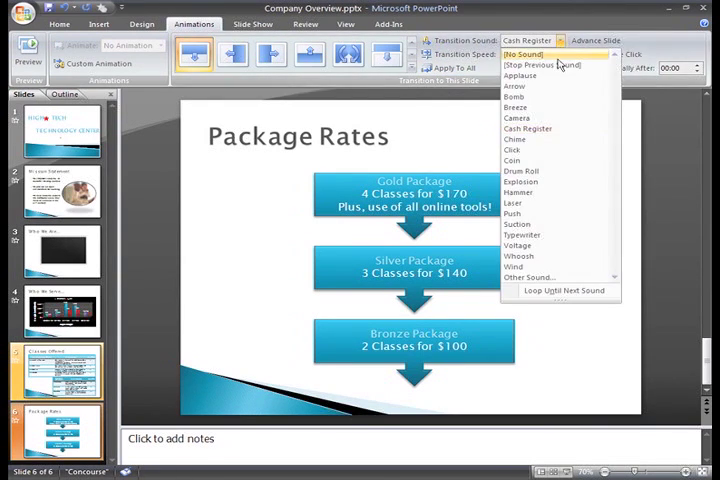
click(528, 63)
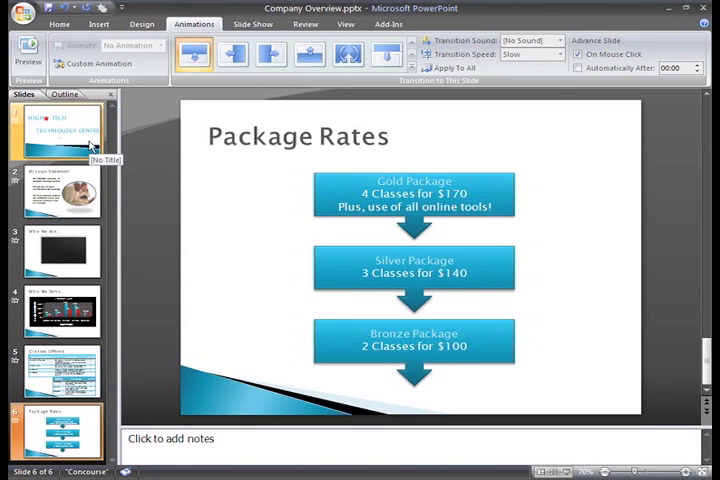
Step: Set No Transition on the HIGH TECH title slide and the Mission Statement slide
click(63, 132)
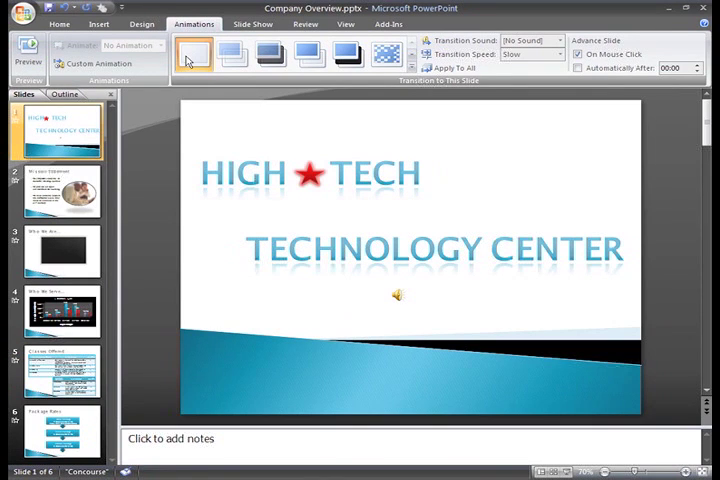
click(56, 193)
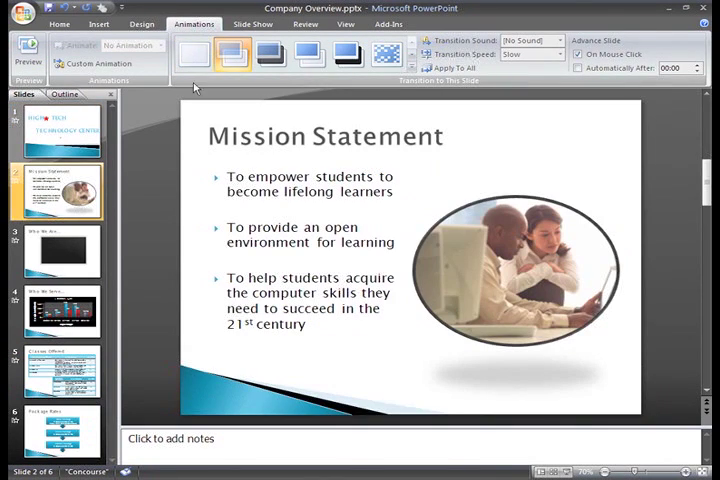
click(192, 54)
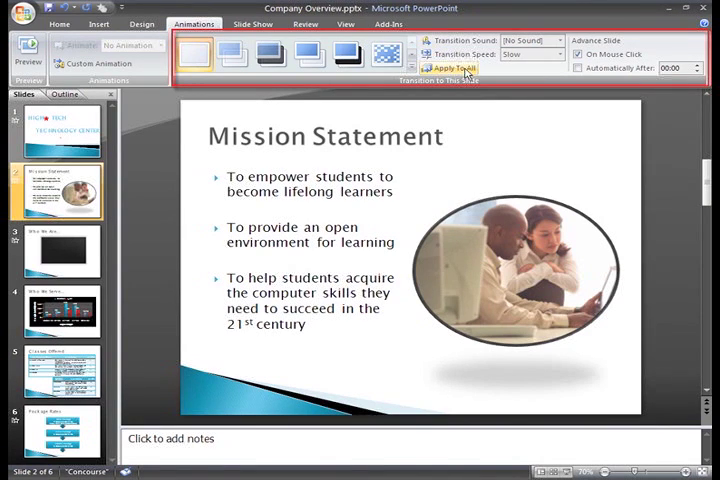
mouse_move(492, 91)
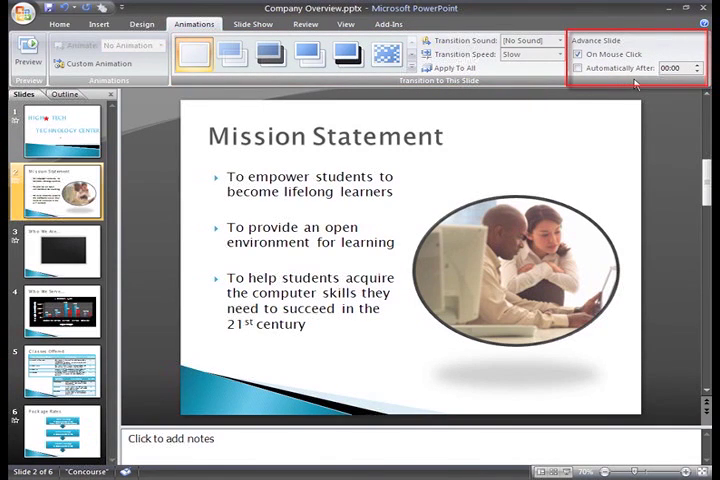
mouse_move(610, 54)
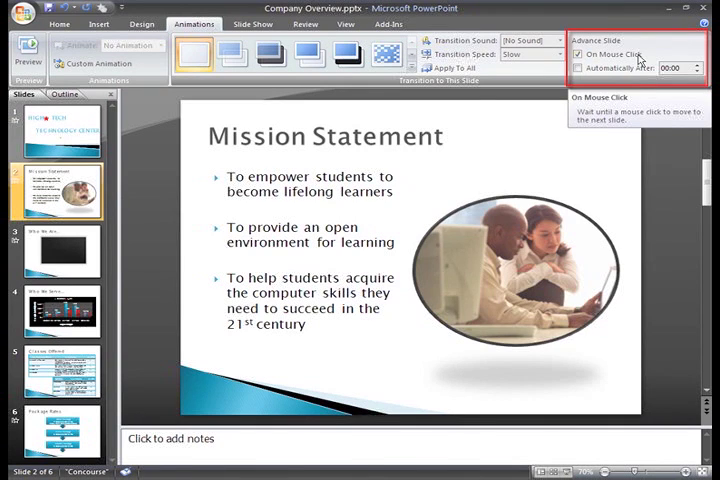
mouse_move(638, 310)
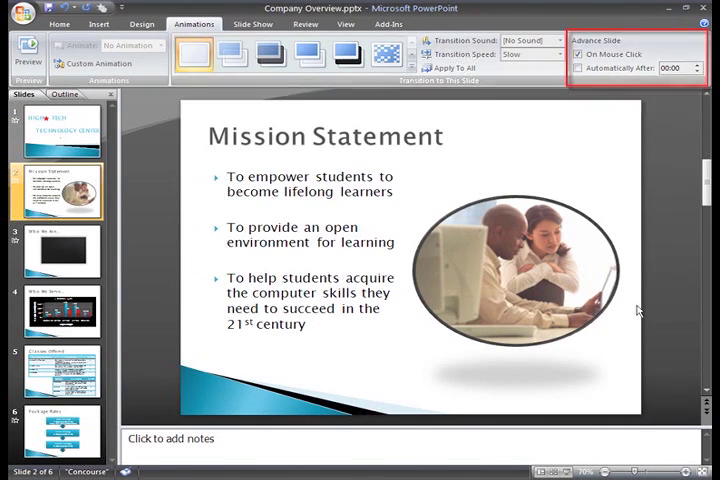
Step: Enable Automatically After at 00:10 and apply the timing to all six slides
click(537, 471)
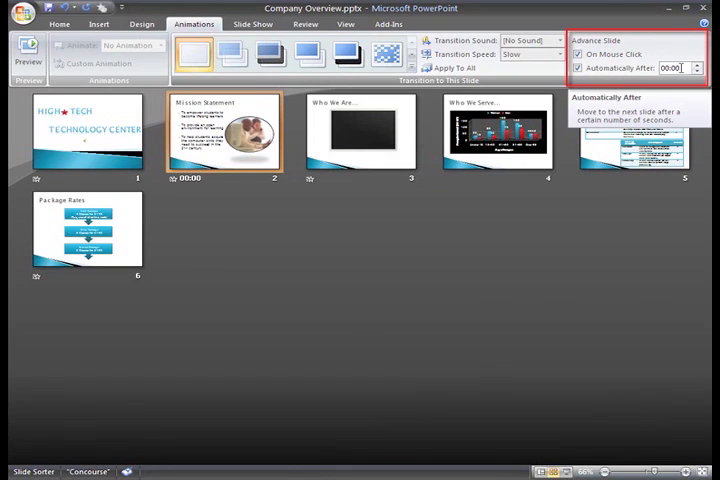
click(698, 65)
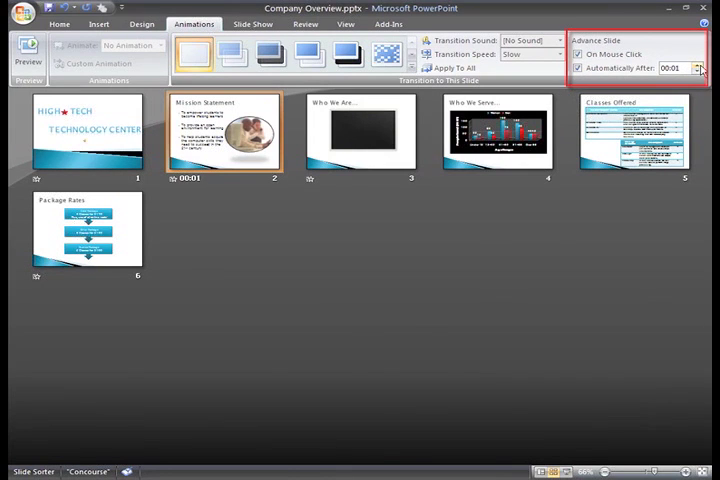
click(702, 65)
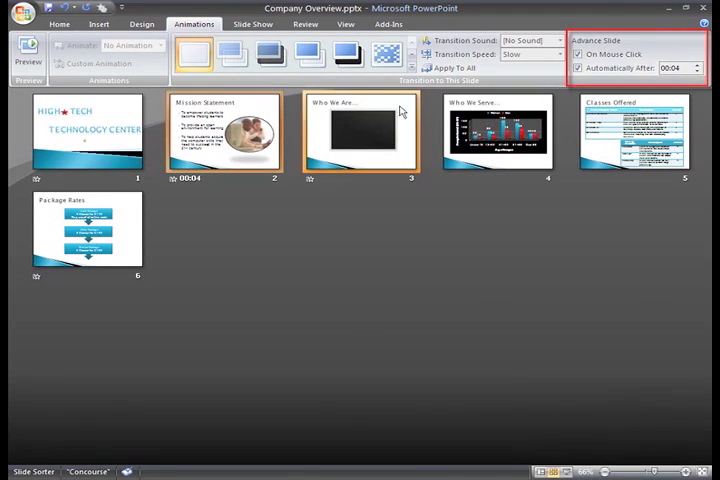
click(700, 71)
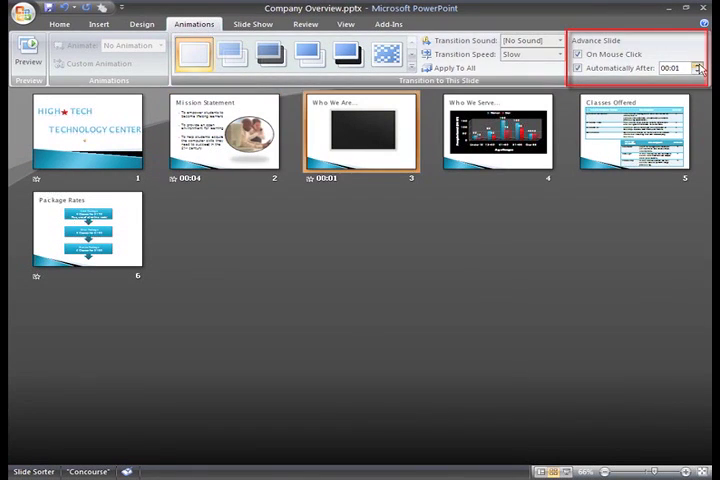
click(448, 68)
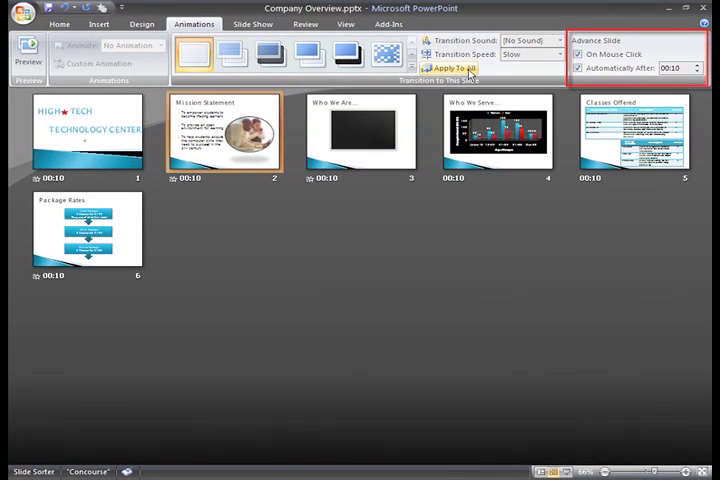
mouse_move(489, 356)
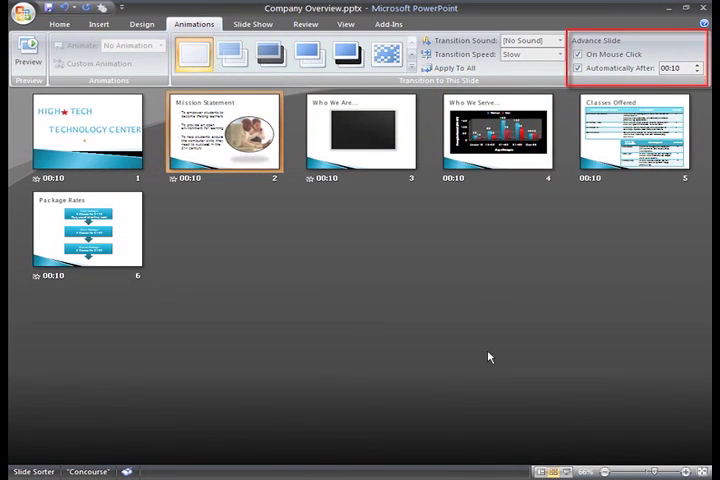